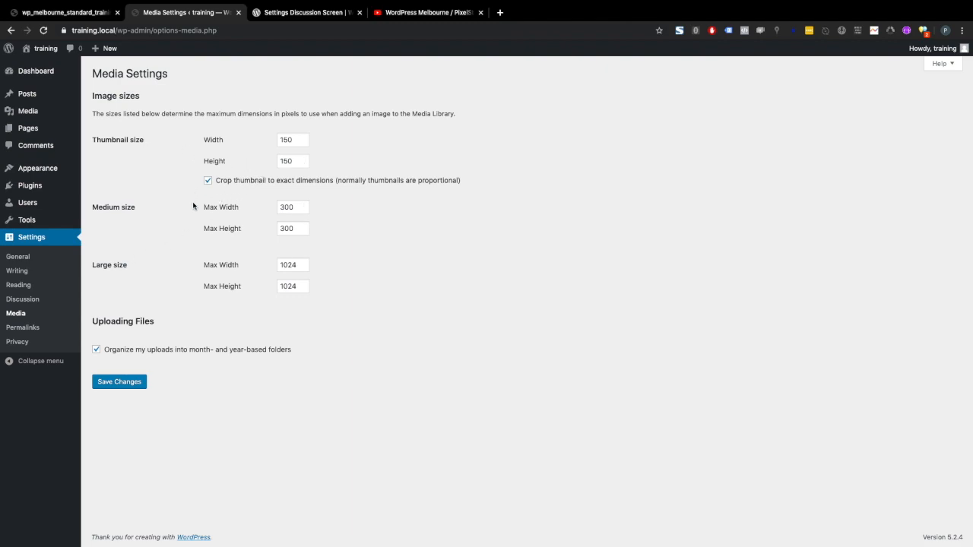
{"action": "mouse_move", "coordinate": [191, 281]}
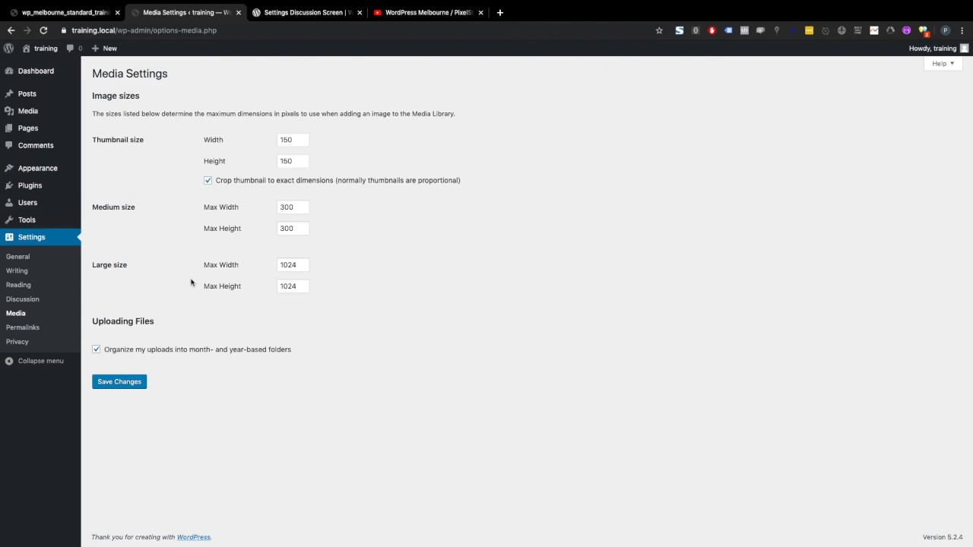
{"action": "mouse_move", "coordinate": [91, 205]}
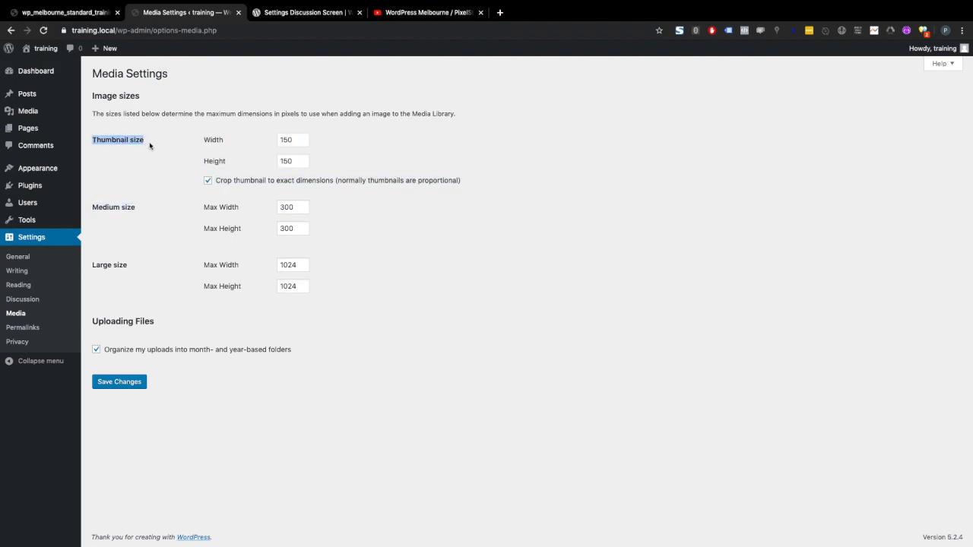
{"action": "mouse_move", "coordinate": [106, 302]}
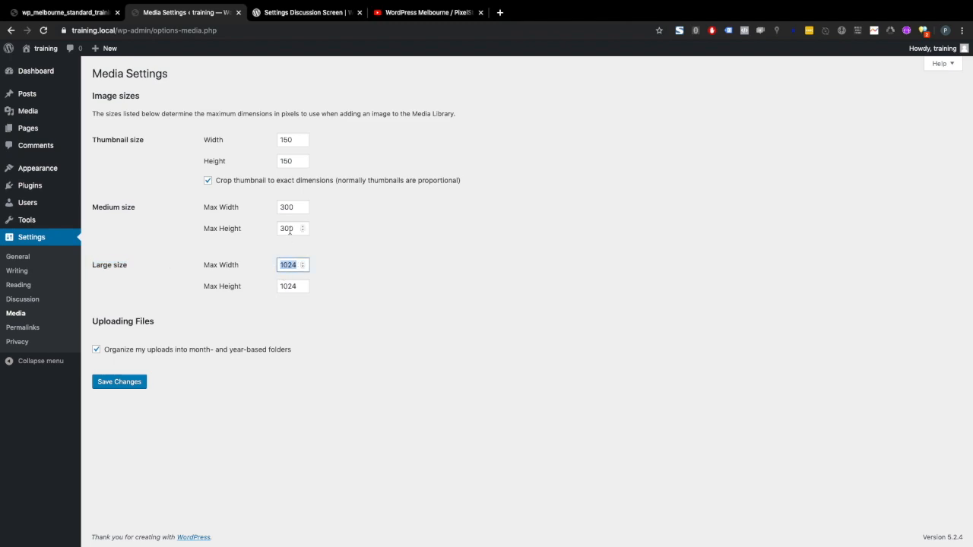
Set the Medium size max width to 200 and save the media settings
{"action": "left_click", "coordinate": [288, 228]}
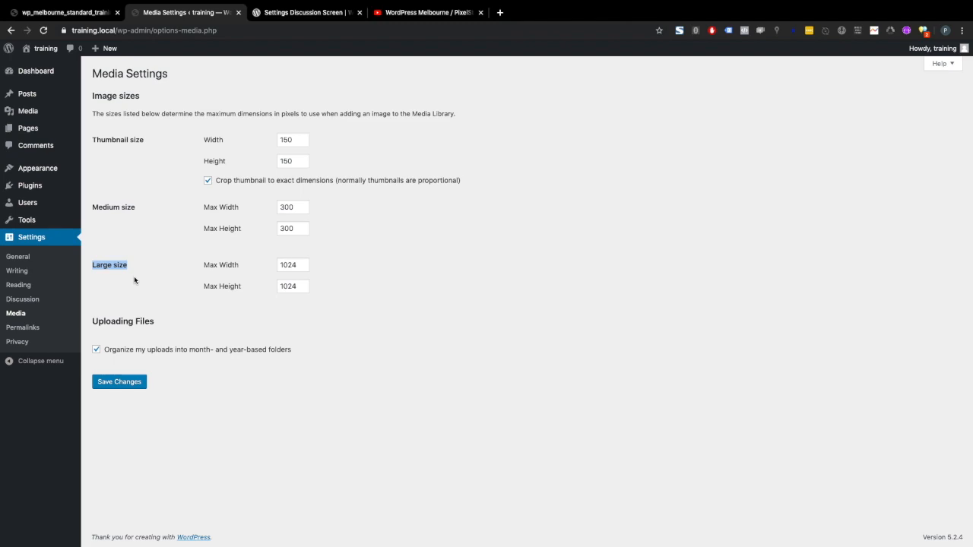
{"action": "left_click", "coordinate": [291, 207]}
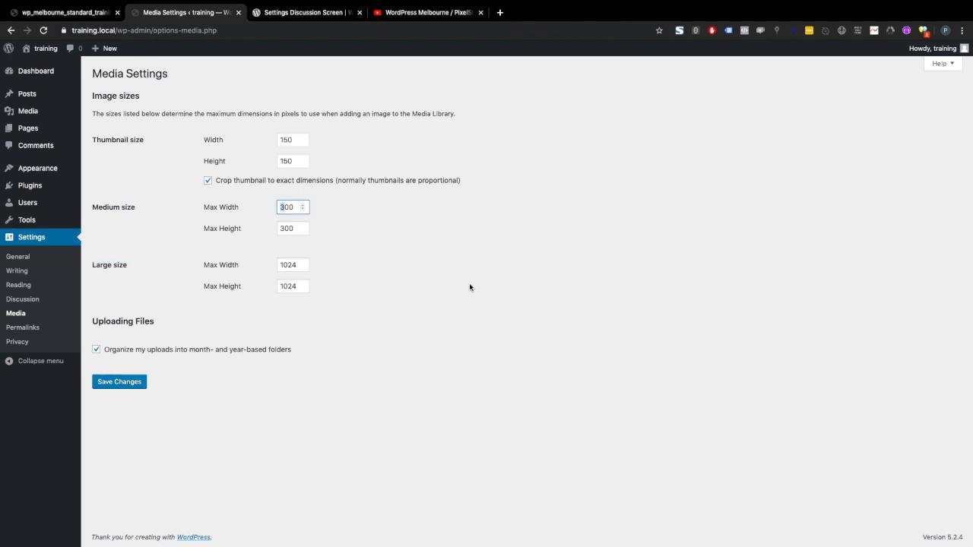
{"action": "left_click", "coordinate": [291, 207]}
{"action": "type", "text": "200"}
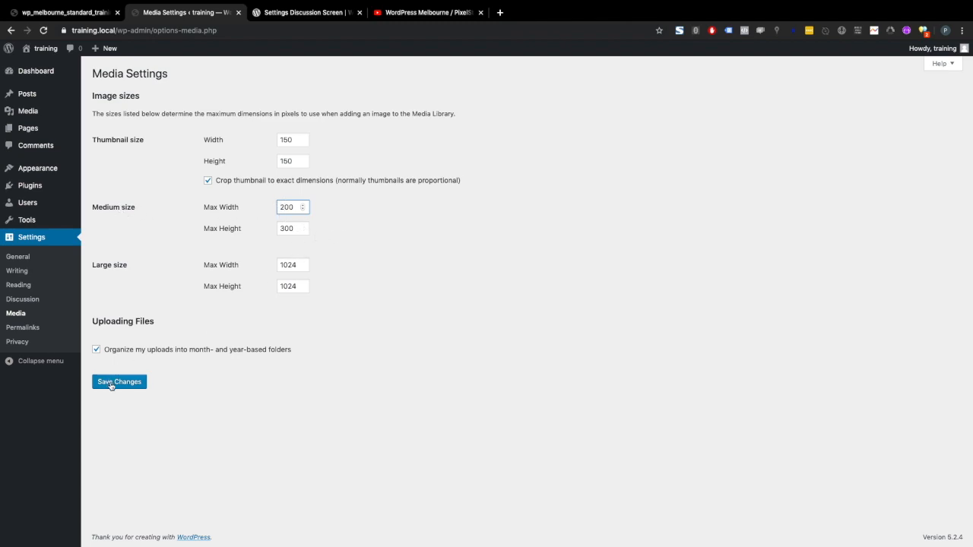
{"action": "left_click", "coordinate": [118, 382]}
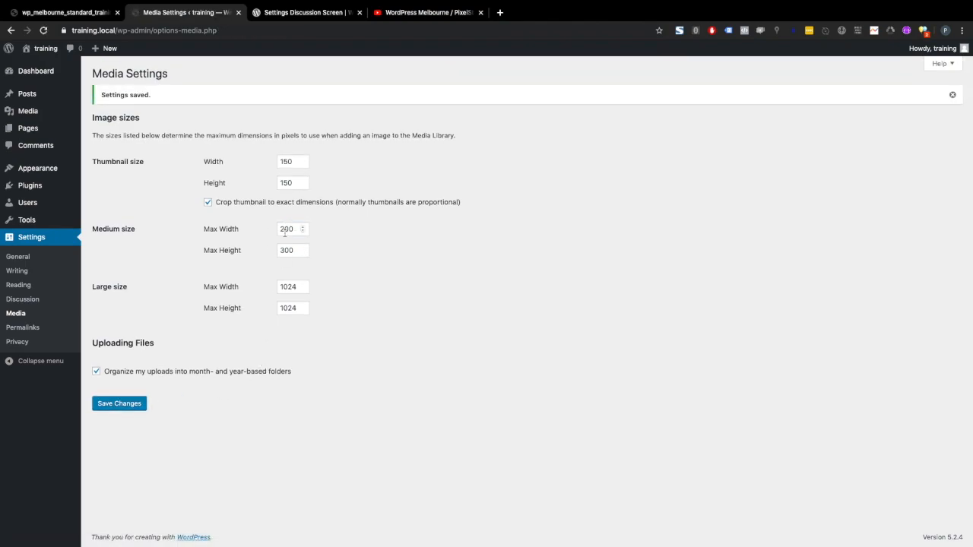
{"action": "left_click", "coordinate": [292, 228]}
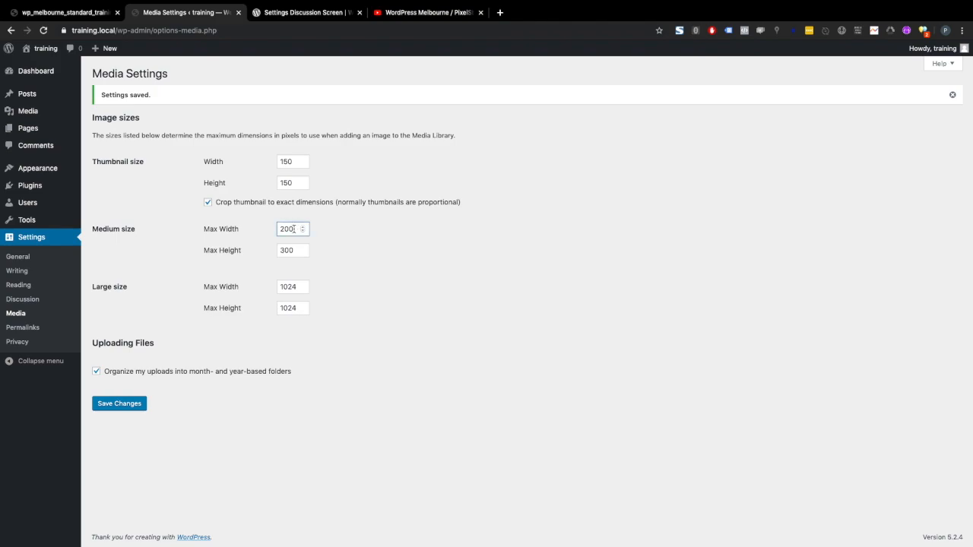